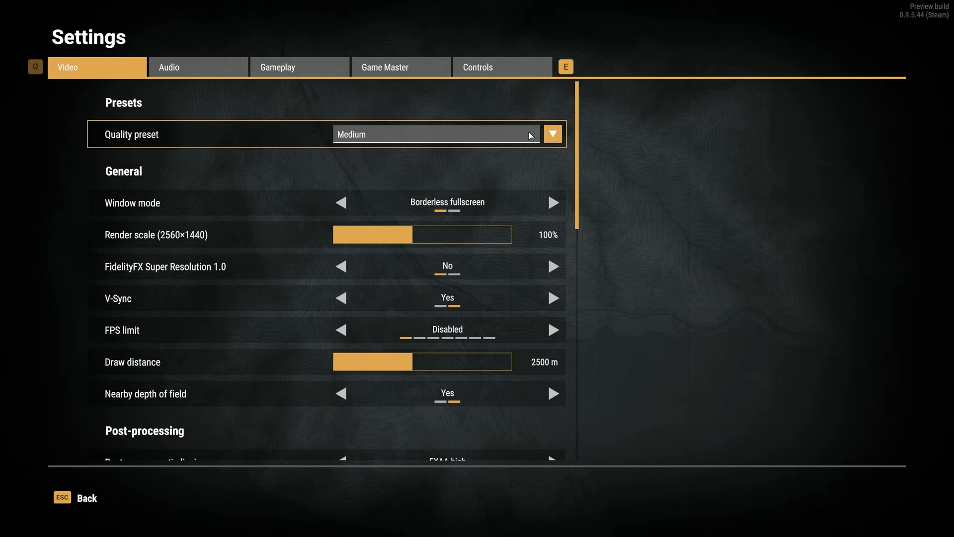
Show the quality preset list (Low, Medium, High, Ultra, Custom), with Medium set.
click(554, 134)
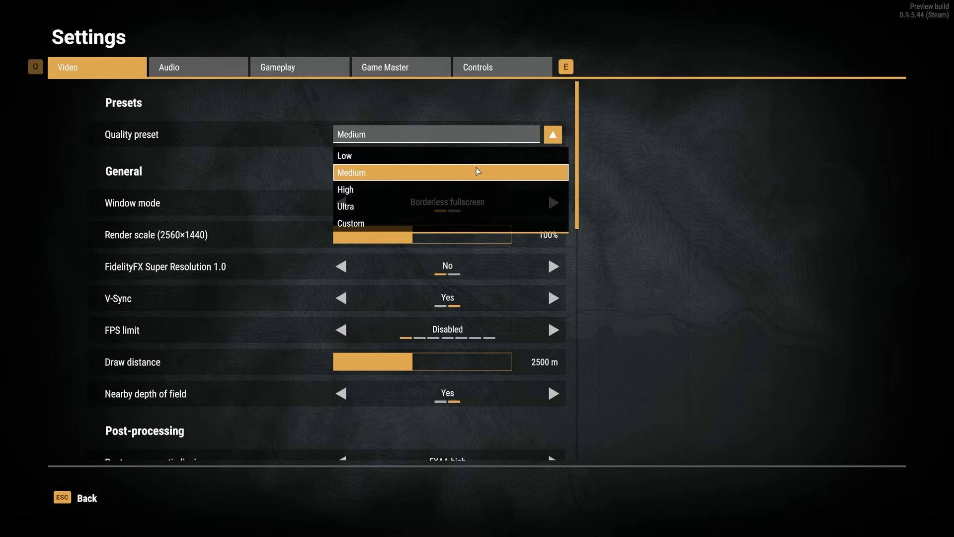
mouse_move(412, 183)
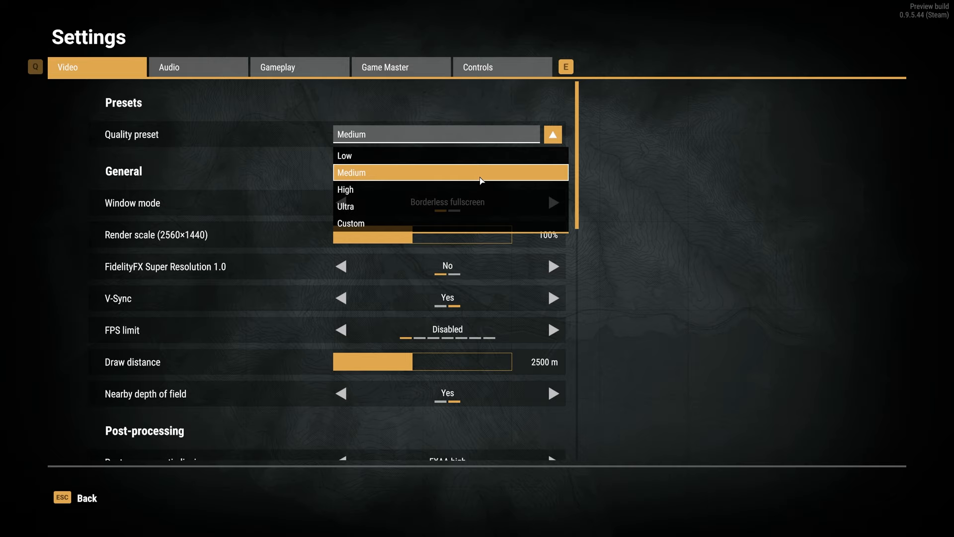
Leave the preset on Medium and set V-Sync to No.
click(448, 172)
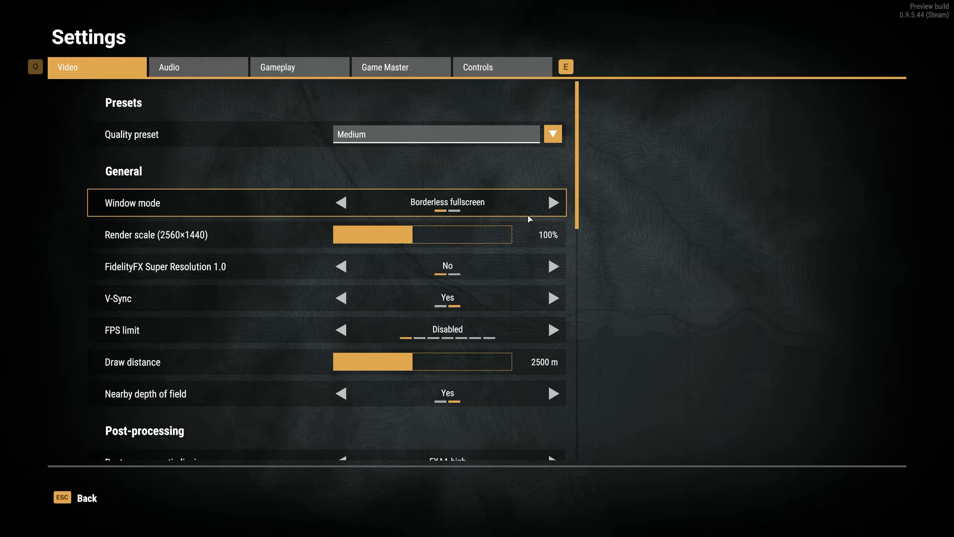
mouse_move(575, 192)
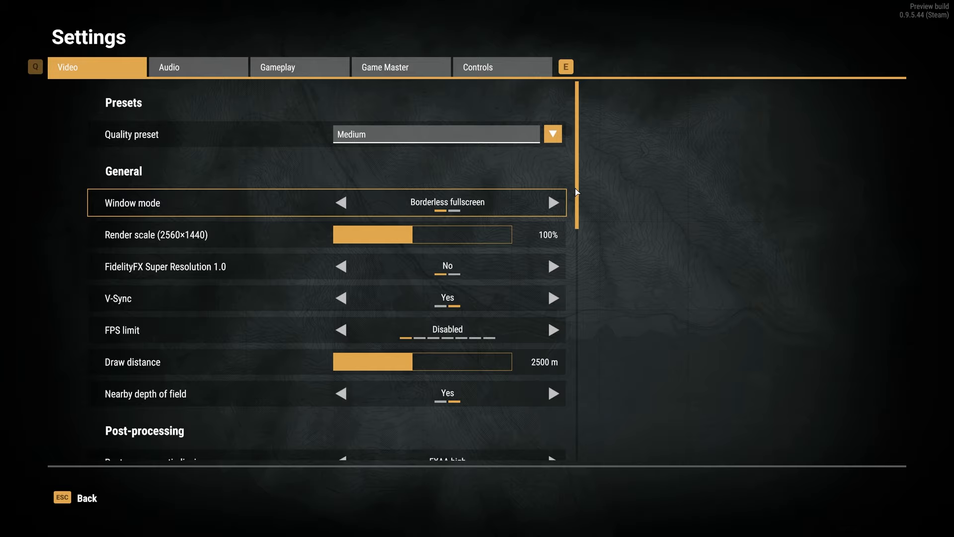
scroll(down, 3)
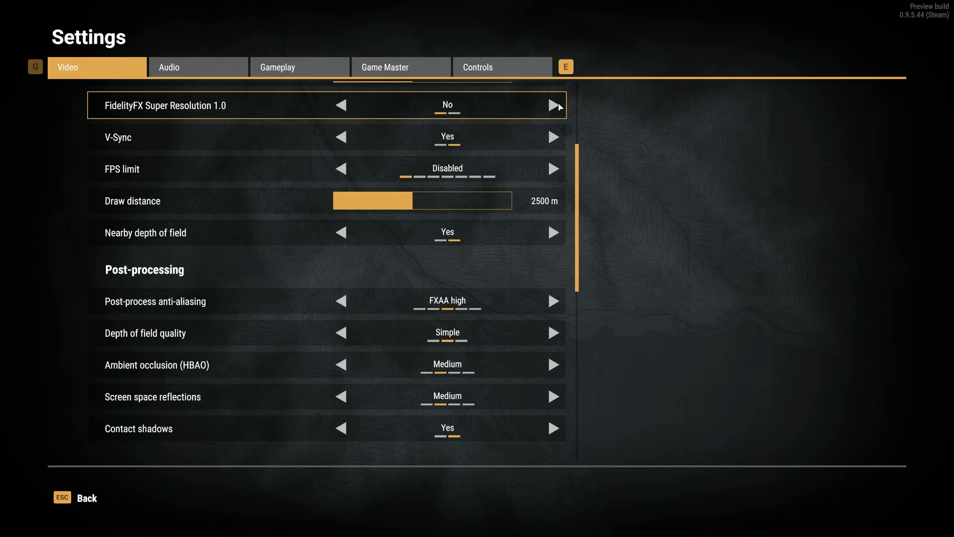
click(552, 106)
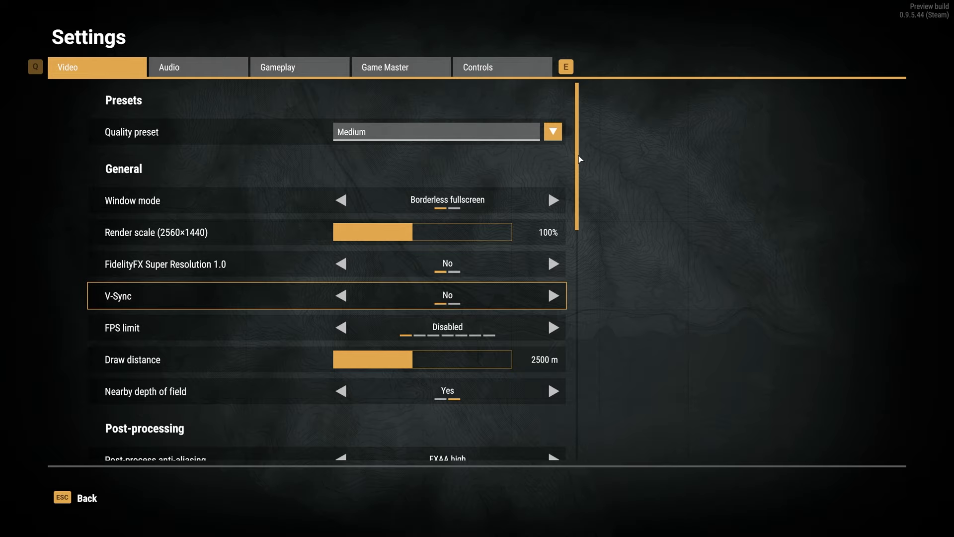
Set anti-aliasing and depth of field quality to None, ambient occlusion to Low.
scroll(down, 3)
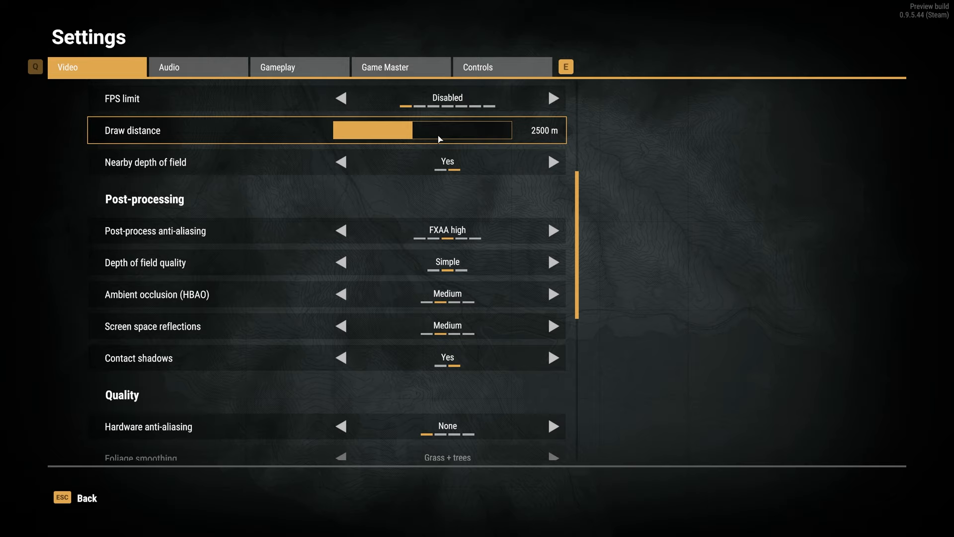
mouse_move(444, 139)
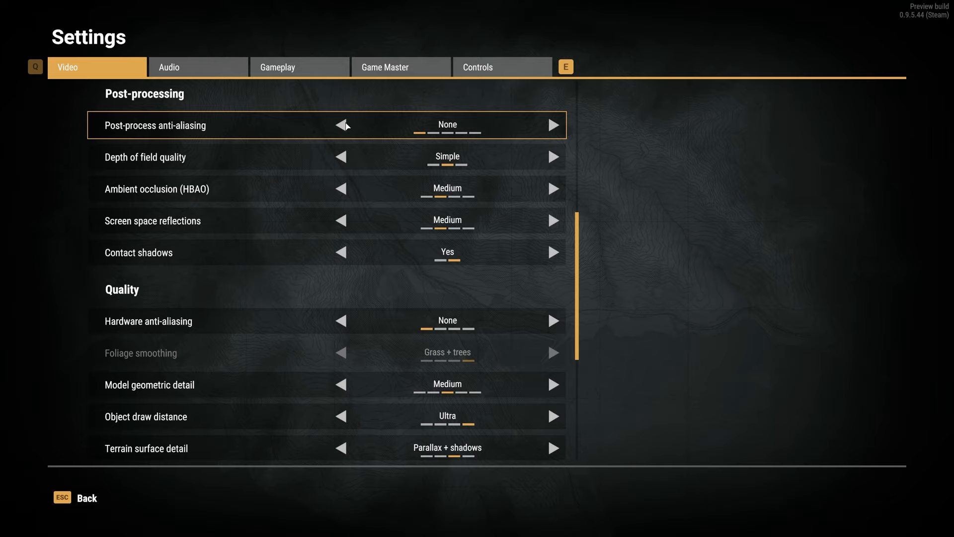
mouse_move(347, 158)
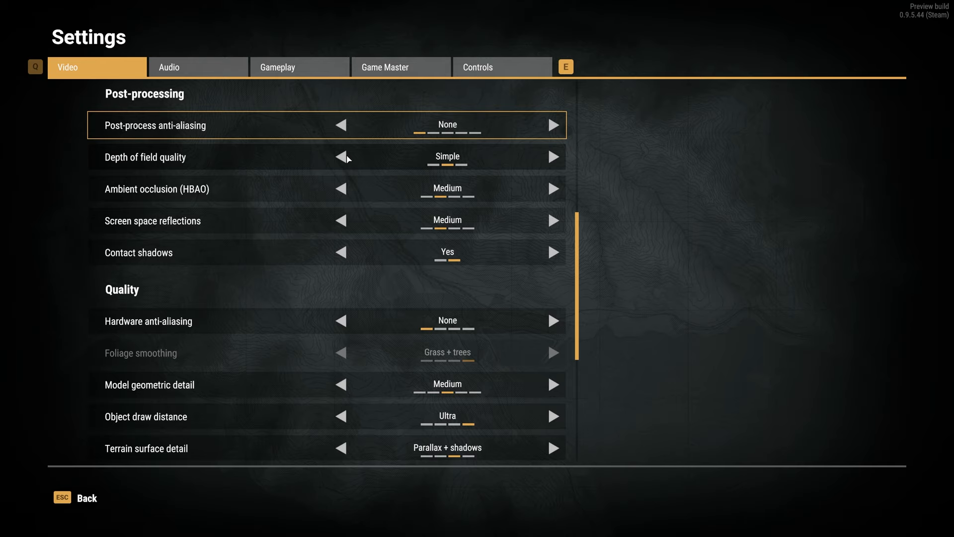
click(341, 156)
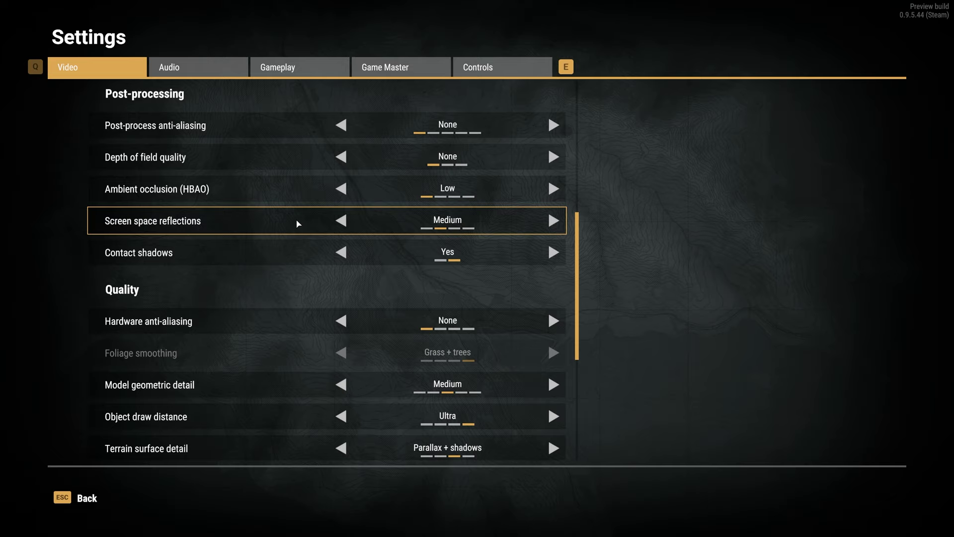
mouse_move(303, 224)
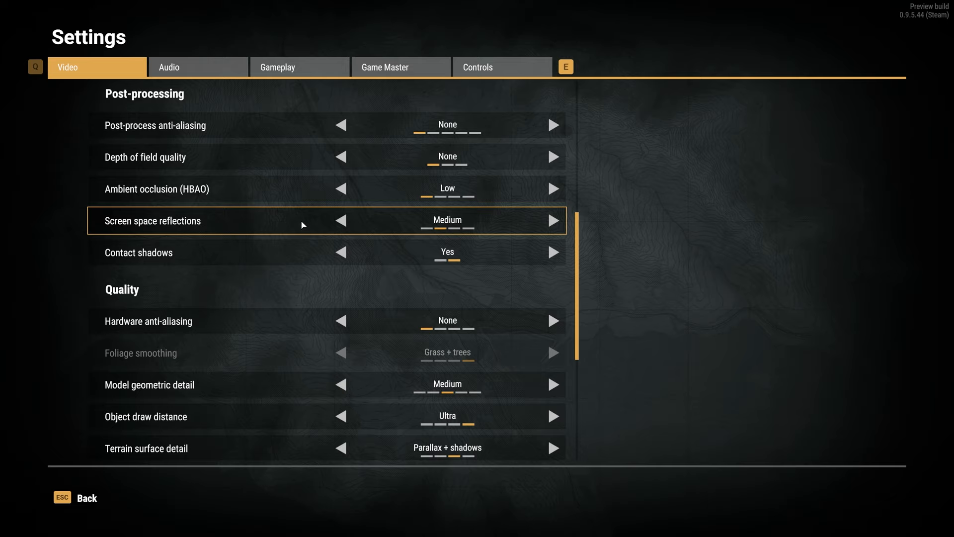
mouse_move(408, 214)
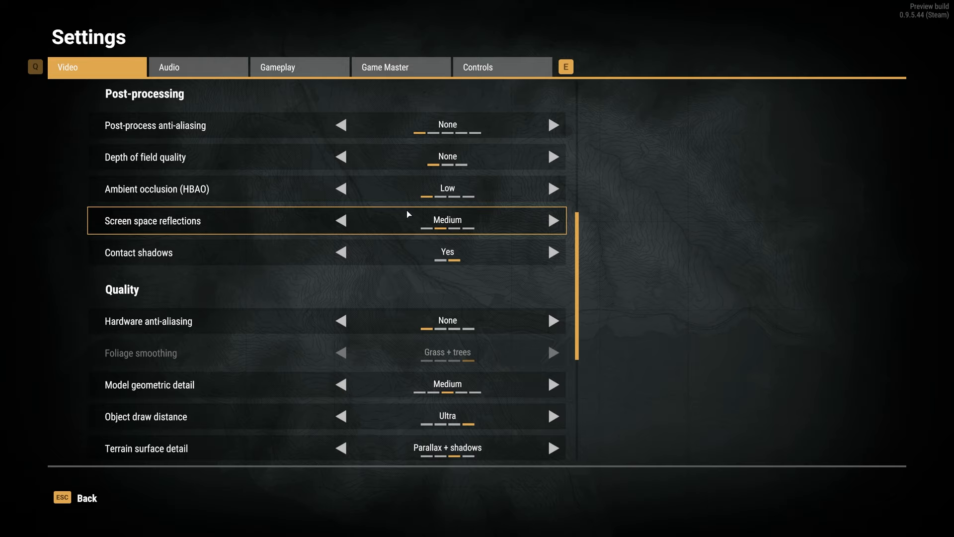
mouse_move(341, 253)
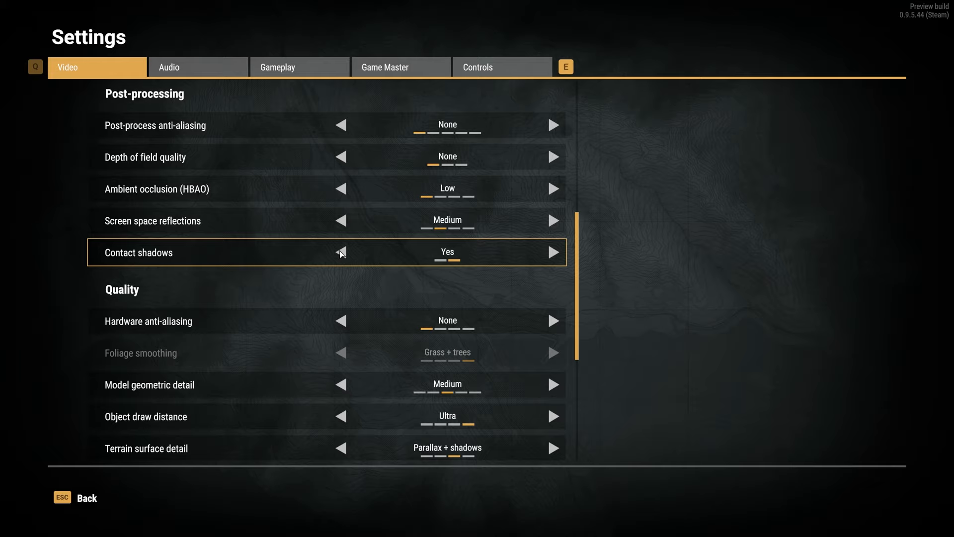
Cycle hardware anti-aliasing, then set geometric detail Low, draw distance Medium, terrain detail Parallax.
scroll(down, 3)
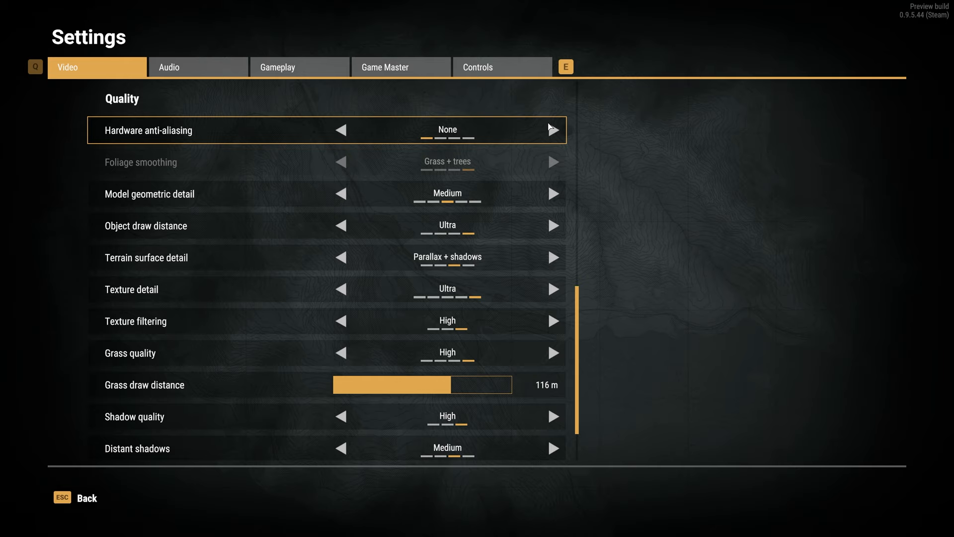
click(554, 129)
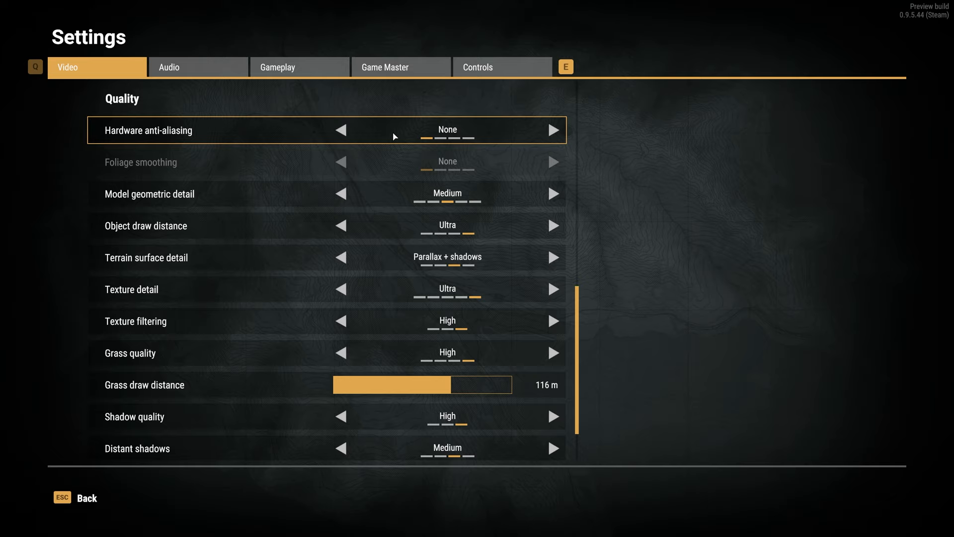
mouse_move(385, 142)
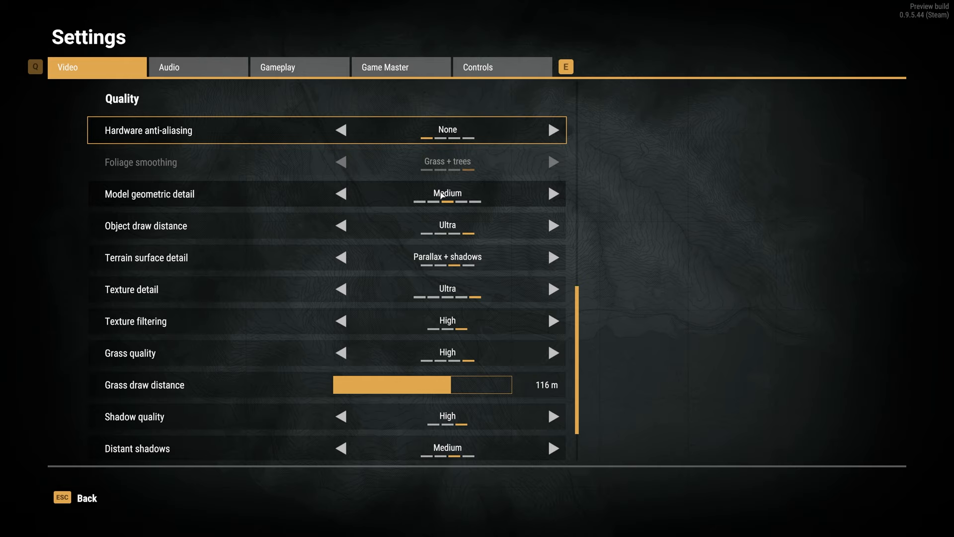
click(341, 193)
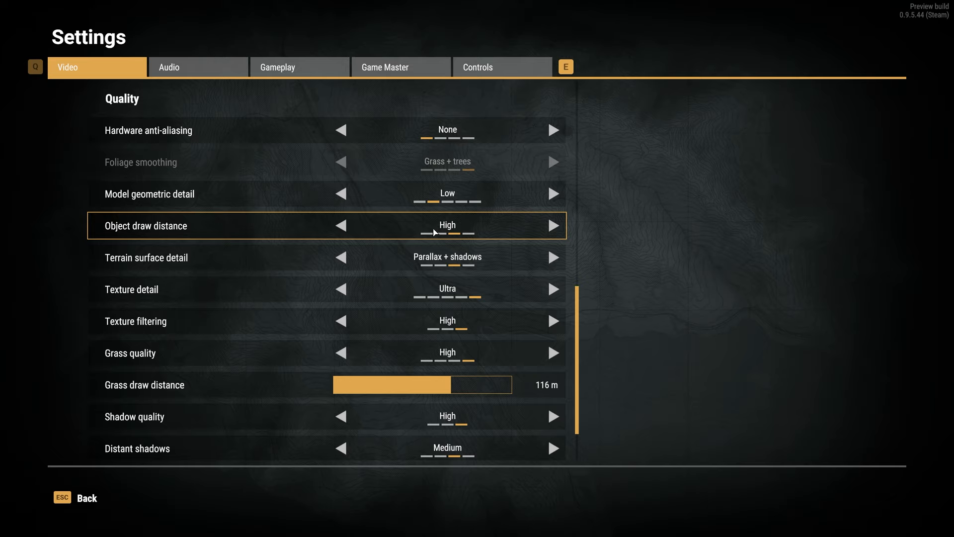
click(340, 225)
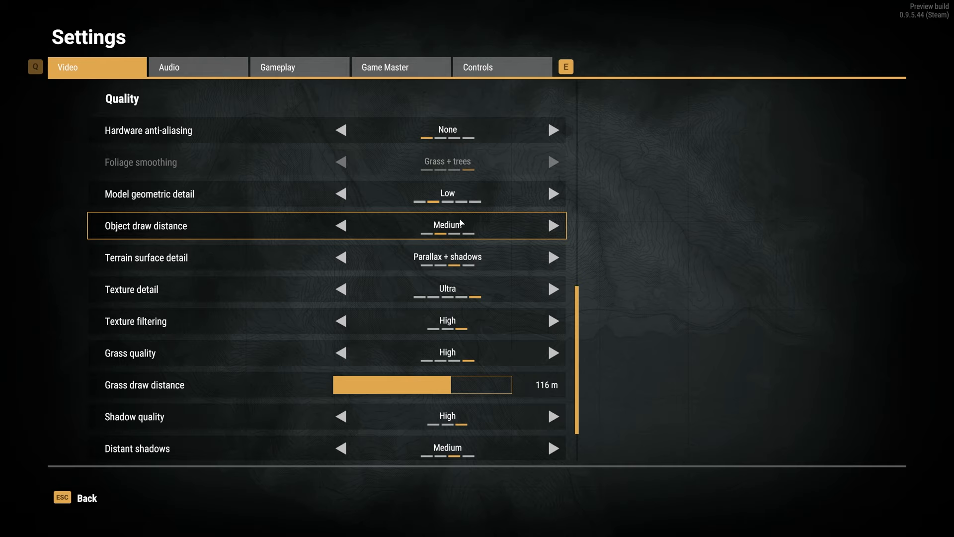
mouse_move(345, 260)
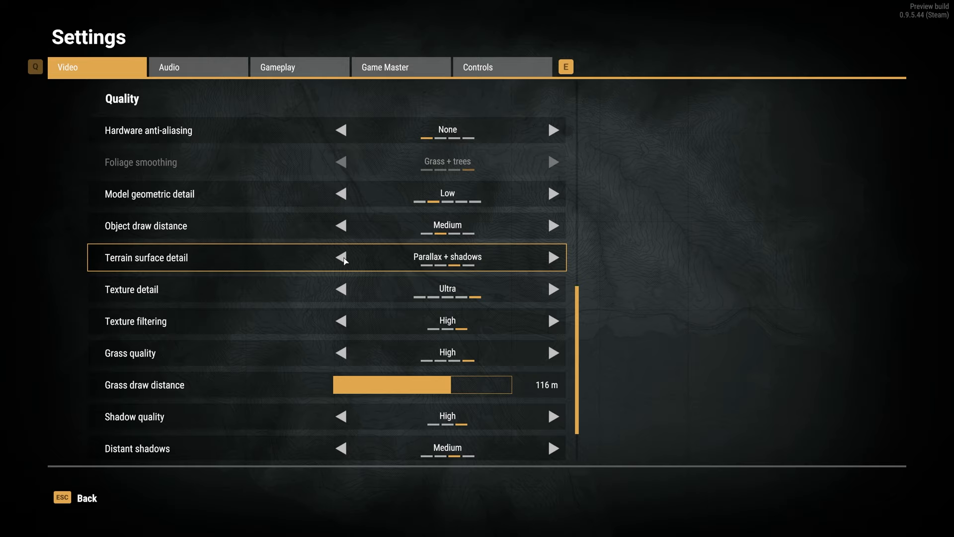
click(343, 259)
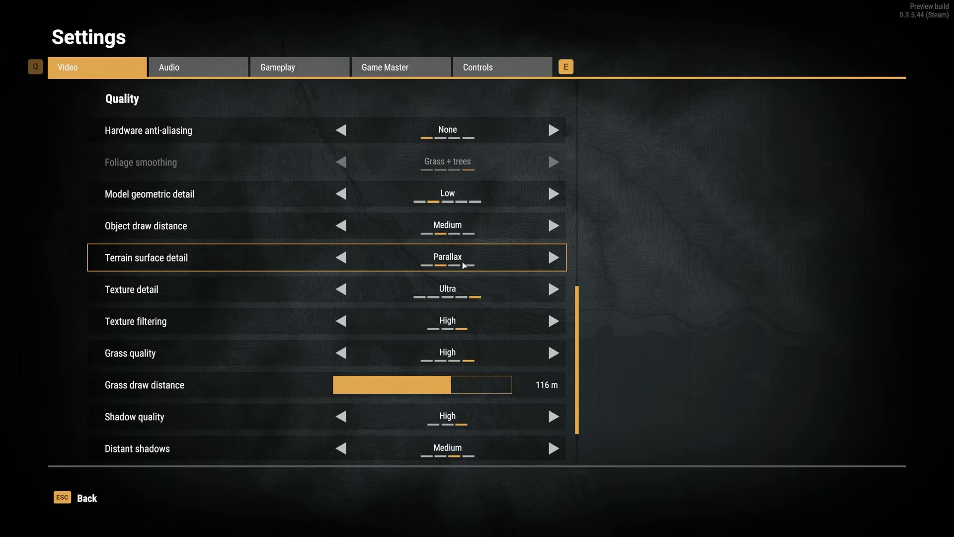
scroll(down, 3)
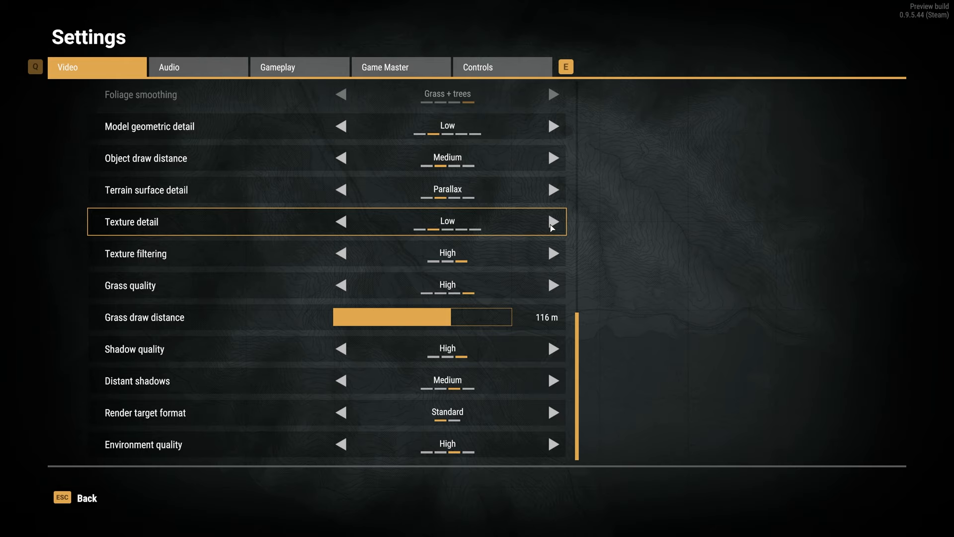
Restore texture detail to Ultra, set grass quality Lowest and grass distance 50 m.
click(552, 222)
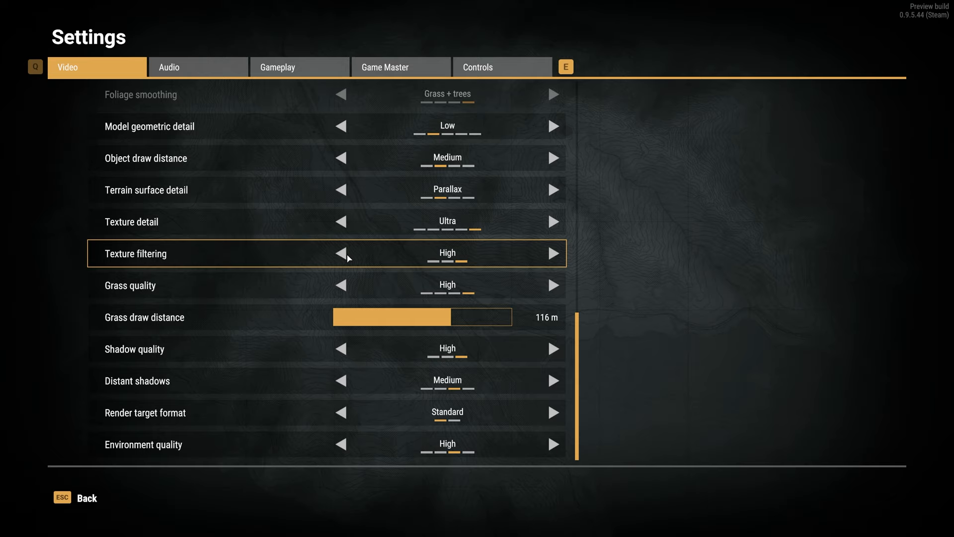
mouse_move(510, 250)
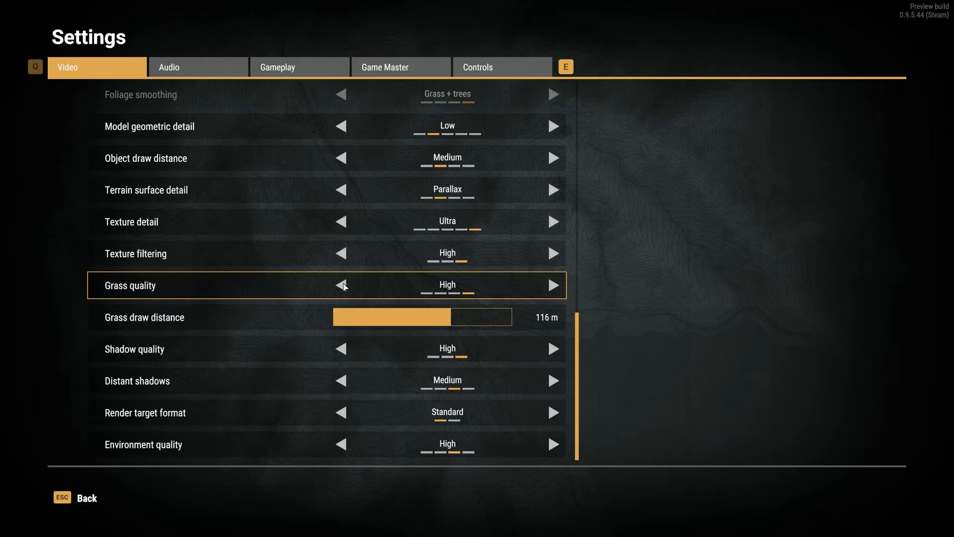
click(343, 285)
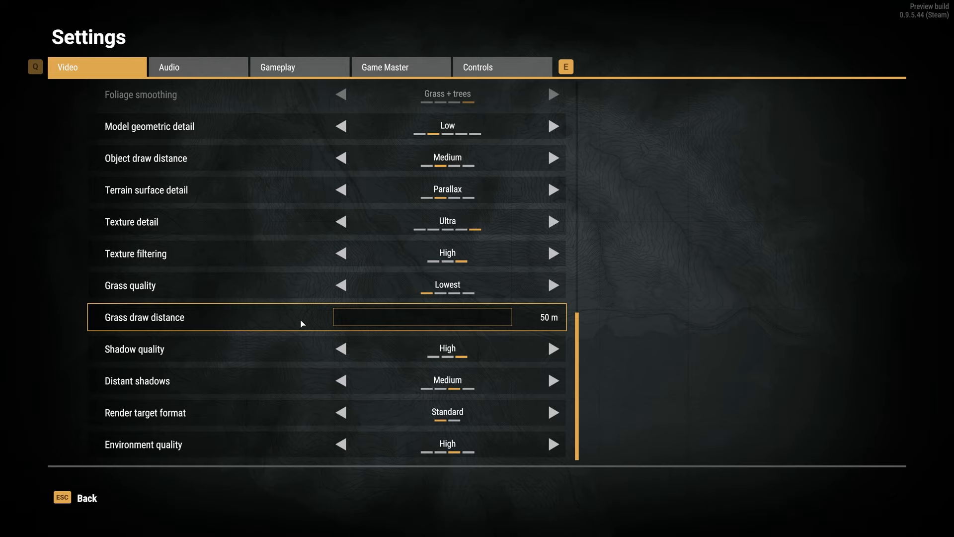
mouse_move(351, 352)
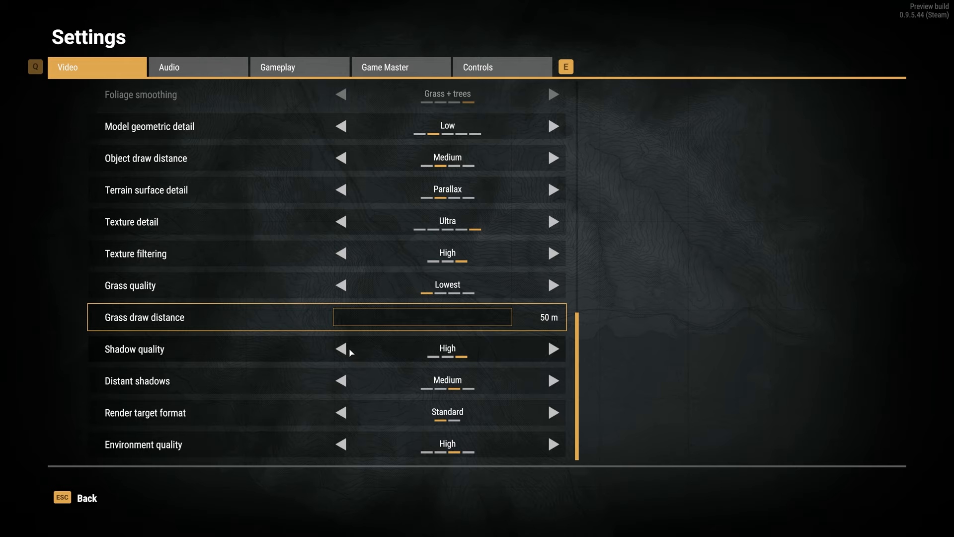
Set shadow quality to Low and distant shadows to None.
click(343, 349)
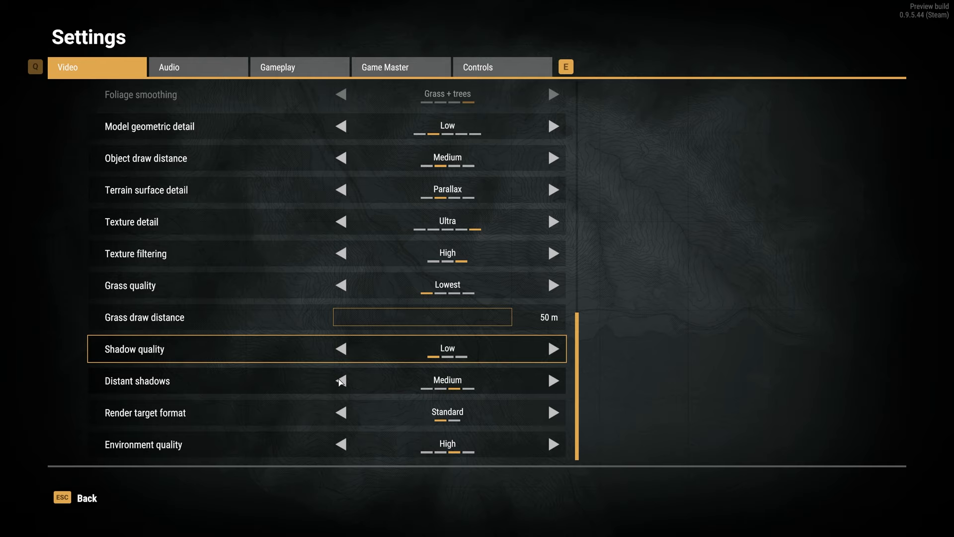
click(340, 380)
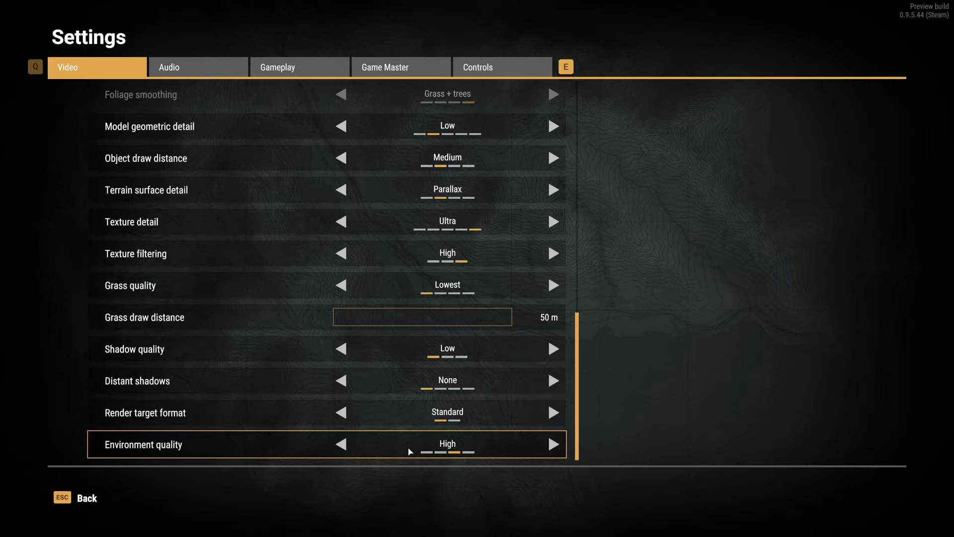
click(342, 443)
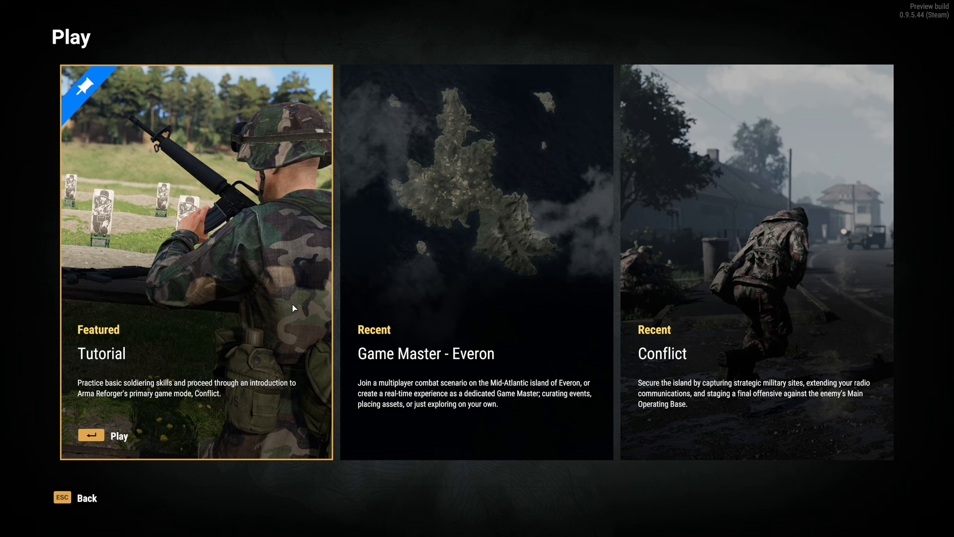
Start the Featured Tutorial scenario from the Play screen.
click(104, 435)
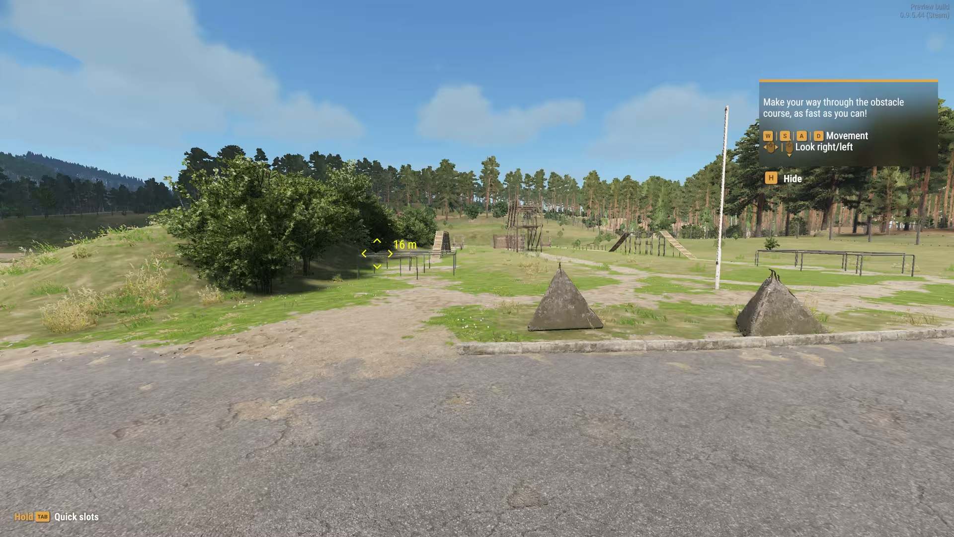
Walk the soldier toward the obstacle course and bring up the Steam overlay.
key(w)
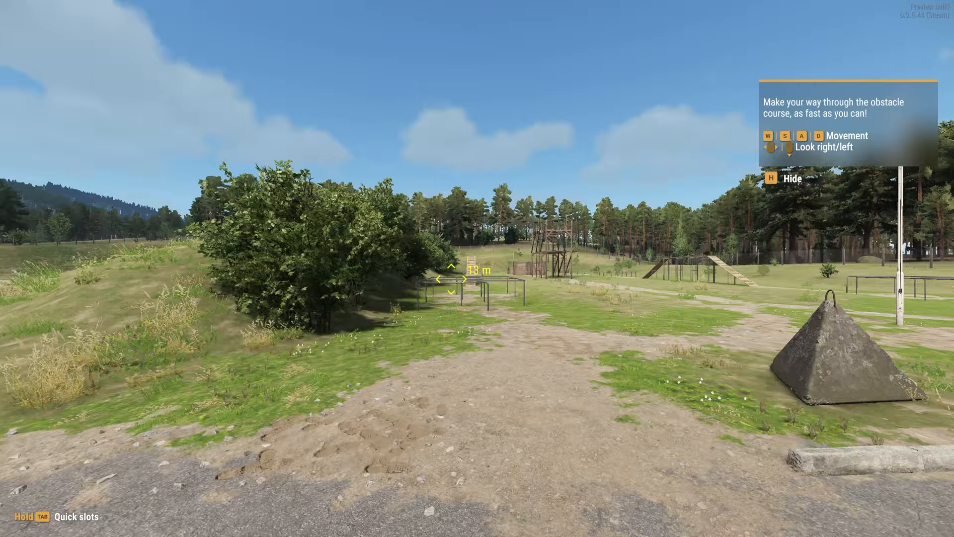
key(shift+tab)
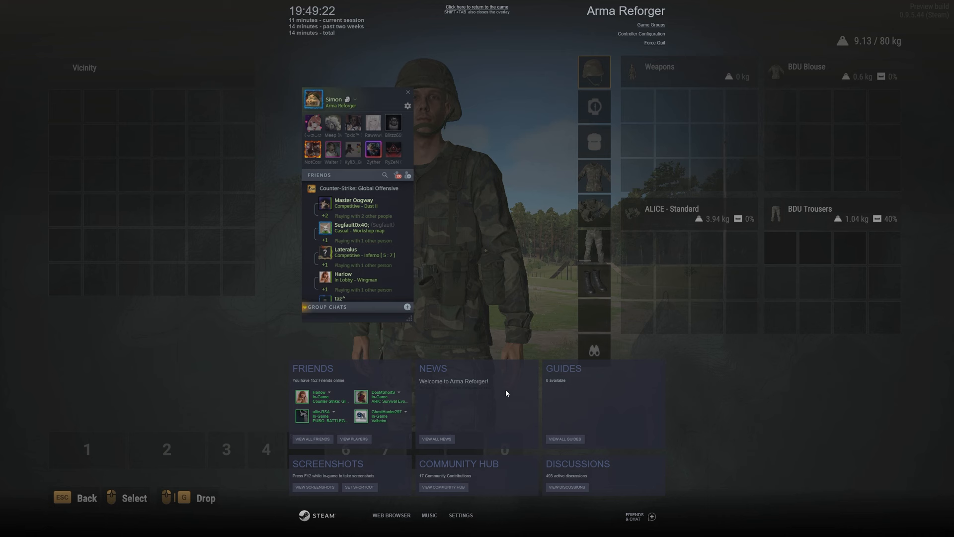
Enable Steam's in-game FPS counter and close the overlay.
click(407, 92)
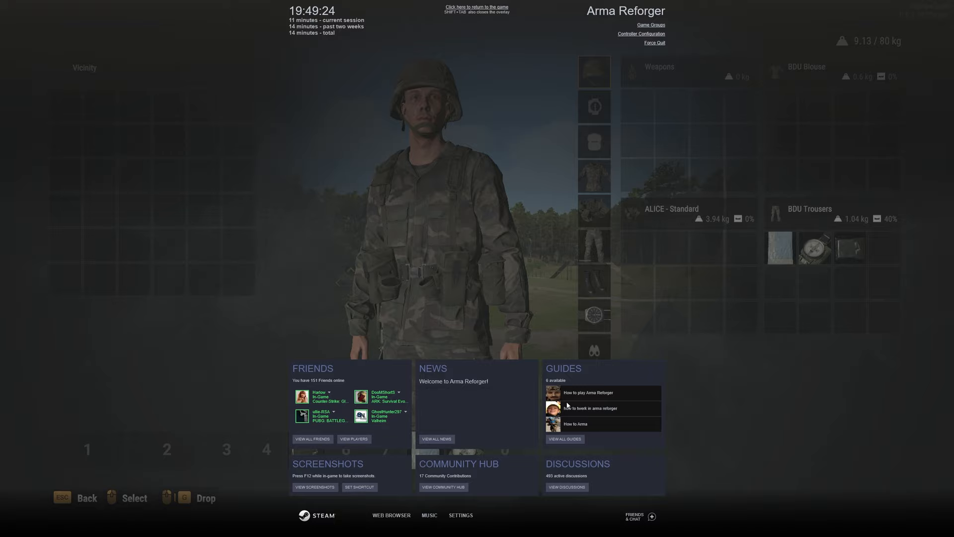
click(429, 258)
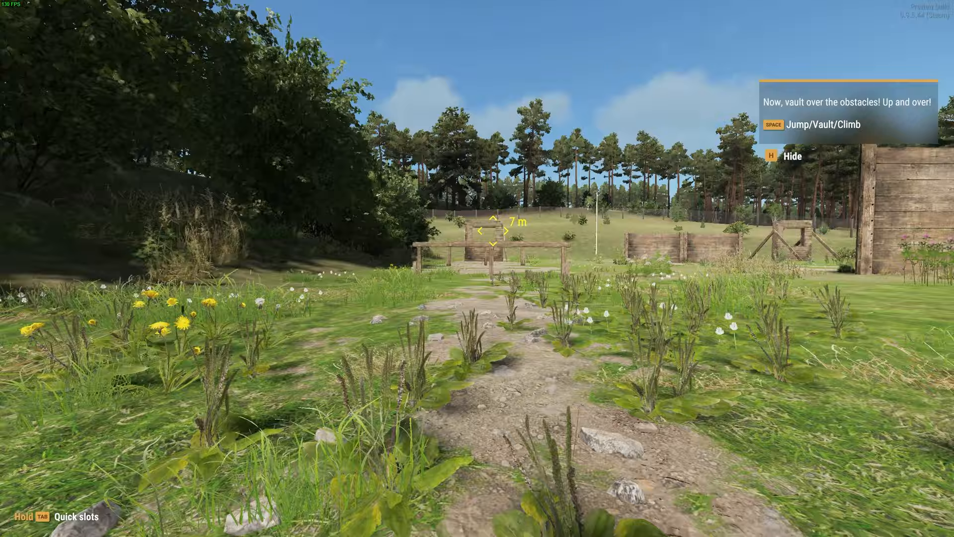
Vault over the wooden obstacles toward the flagpole with the FPS counter visible.
key(space)
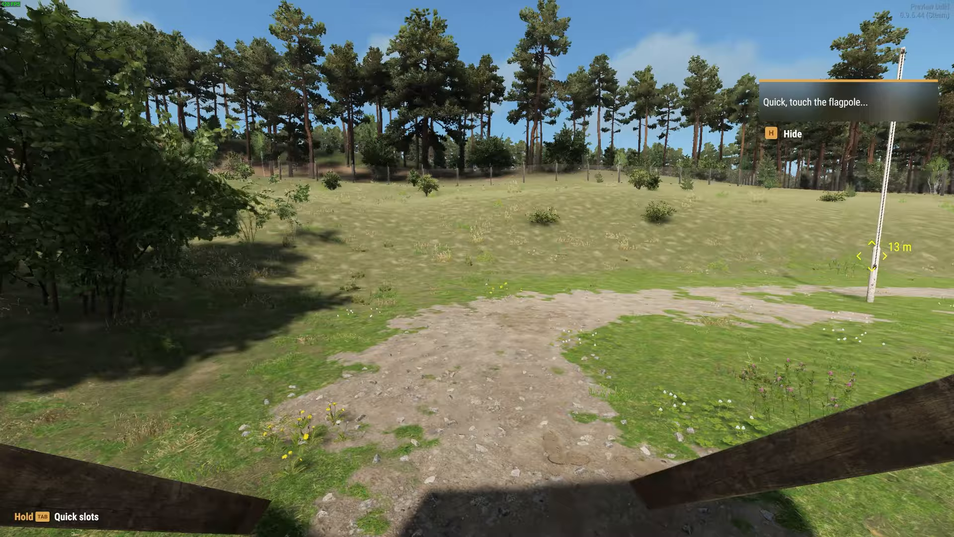